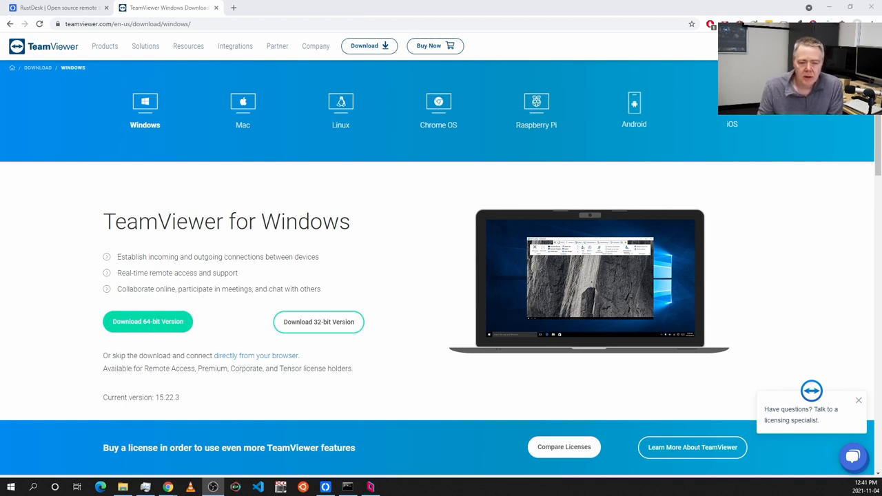
# - Switch Chrome from the TeamViewer Windows download page to the RustDesk homepage tab
pyautogui.click(59, 12)
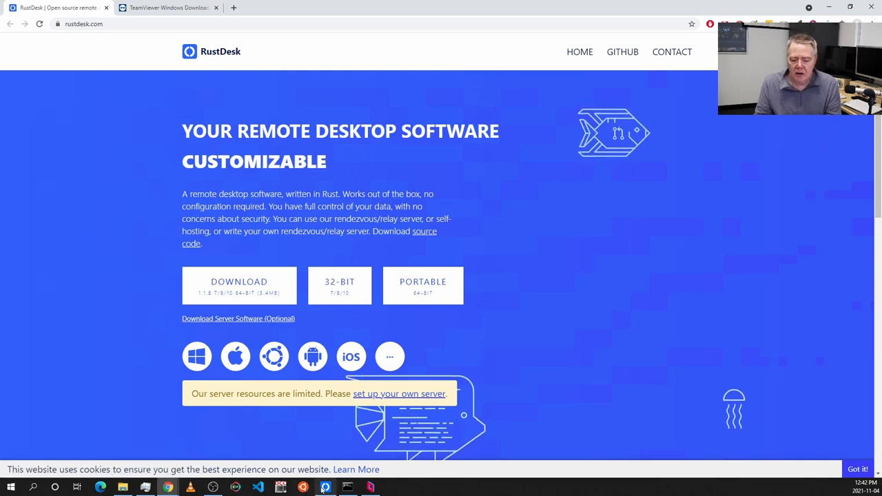
# - Launch RustDesk from the taskbar to show the local ID, password and recent sessions
pyautogui.click(325, 486)
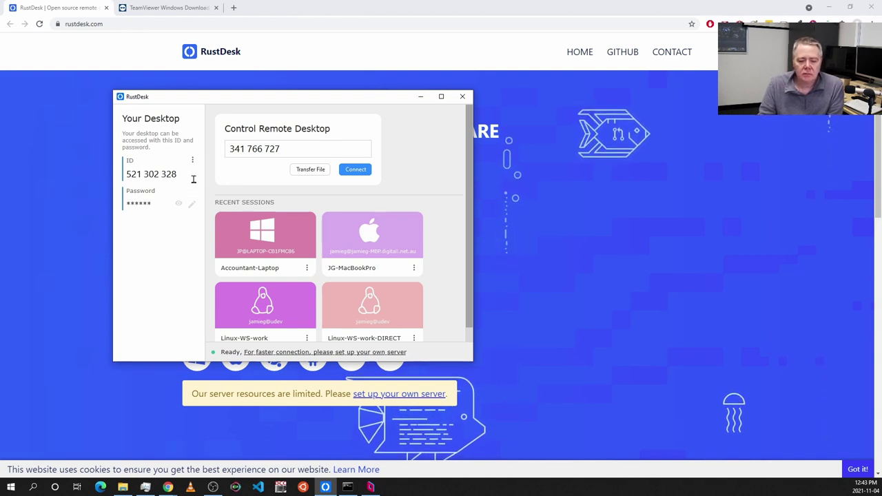
pyautogui.moveTo(193, 204)
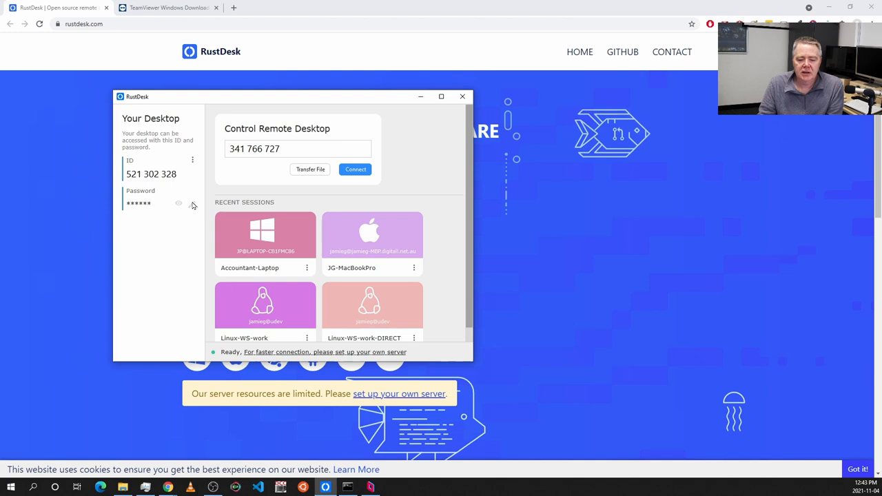
pyautogui.moveTo(207, 179)
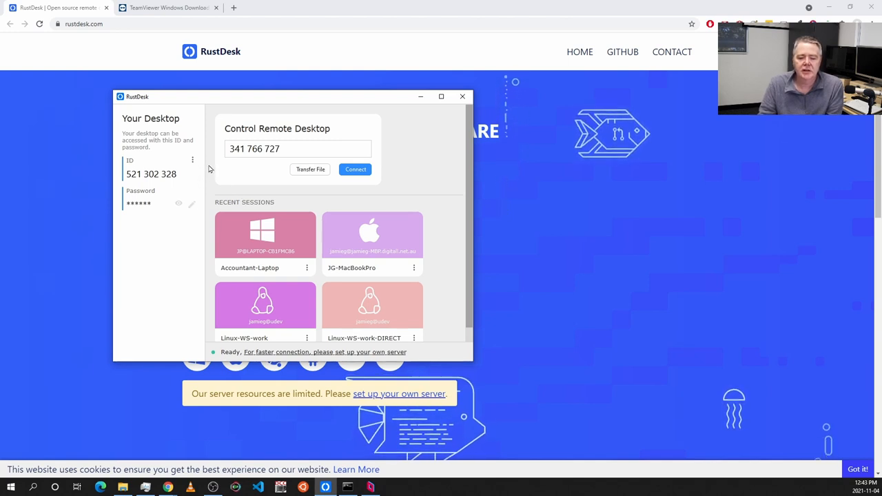
pyautogui.moveTo(264, 183)
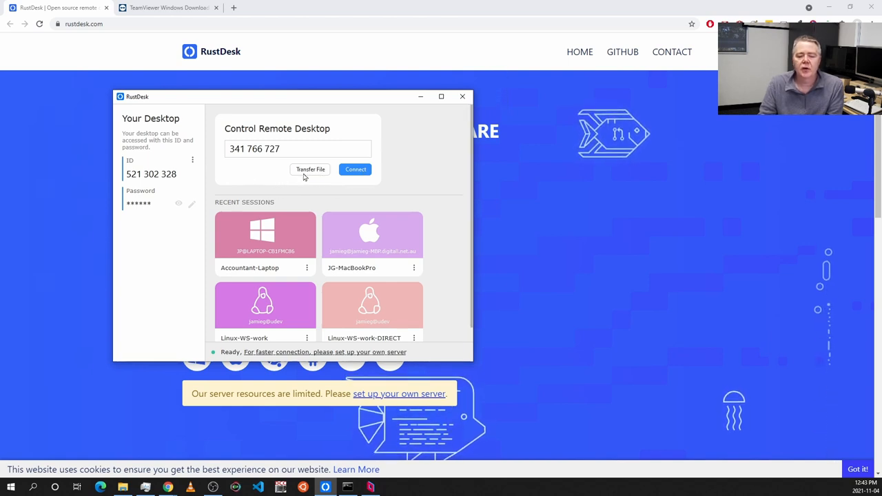
pyautogui.moveTo(261, 220)
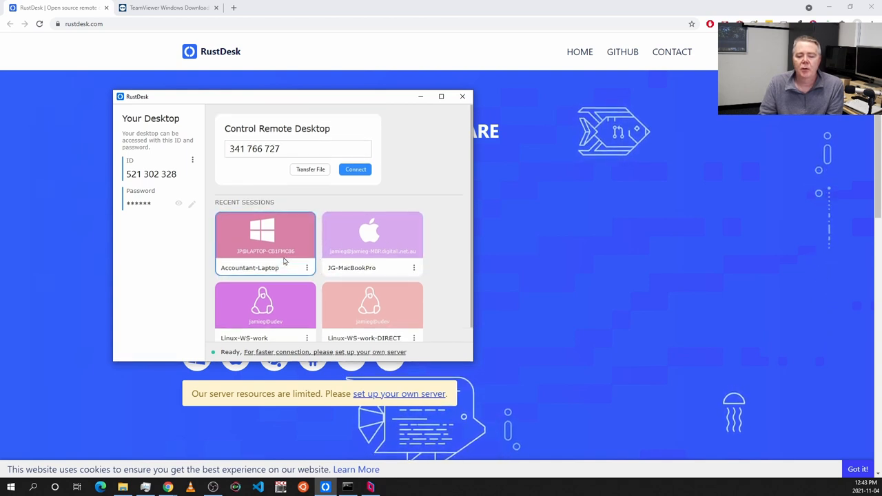
pyautogui.moveTo(378, 233)
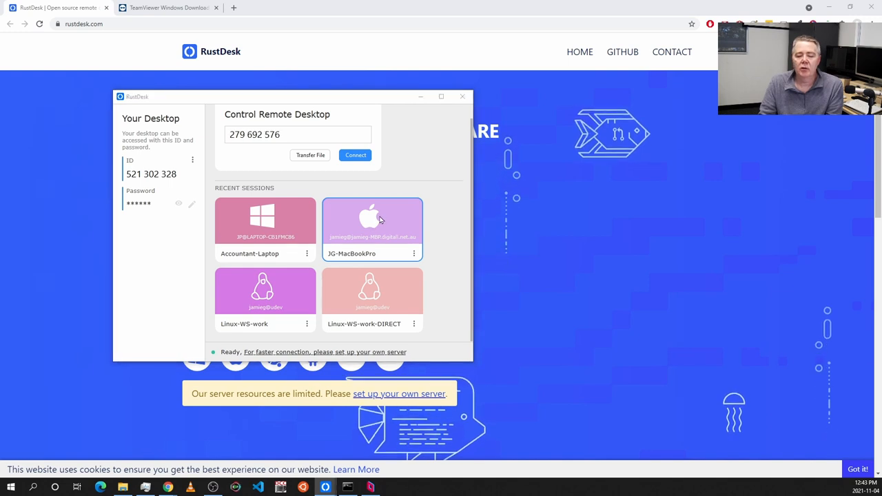
pyautogui.moveTo(379, 220)
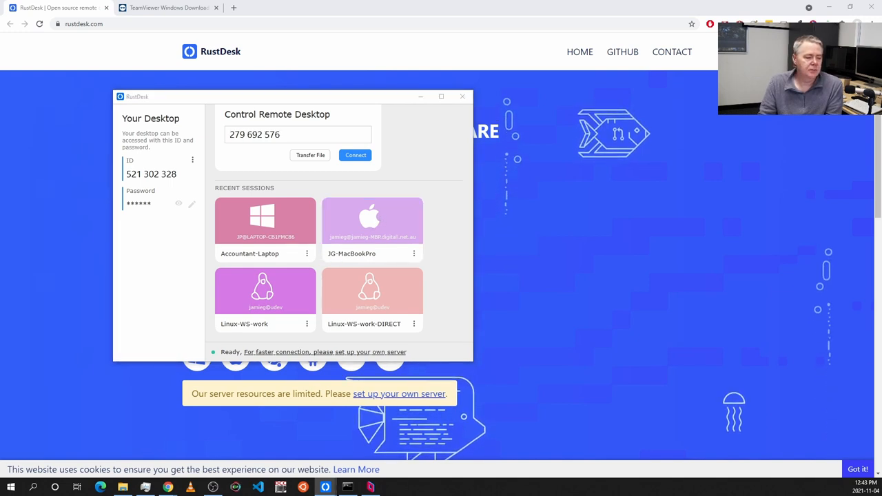
# - Connect to JG-MacBookPro and confirm its password to open the remote Mac desktop
pyautogui.click(355, 154)
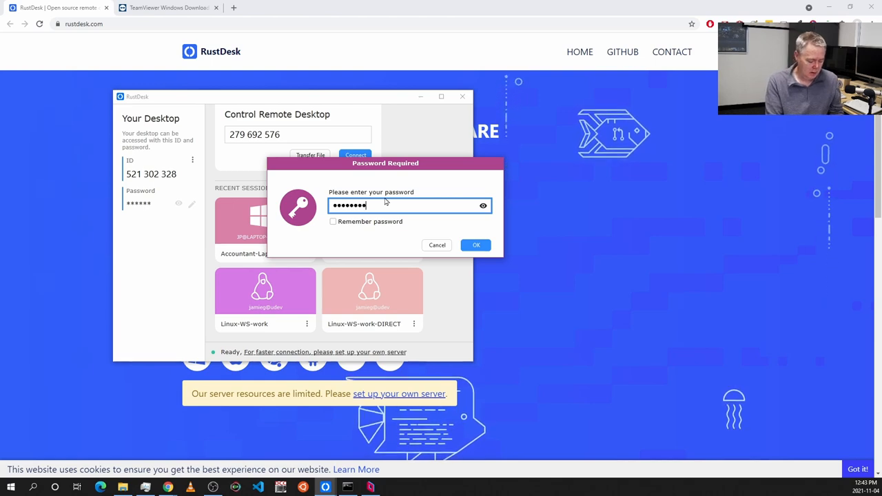
pyautogui.click(475, 245)
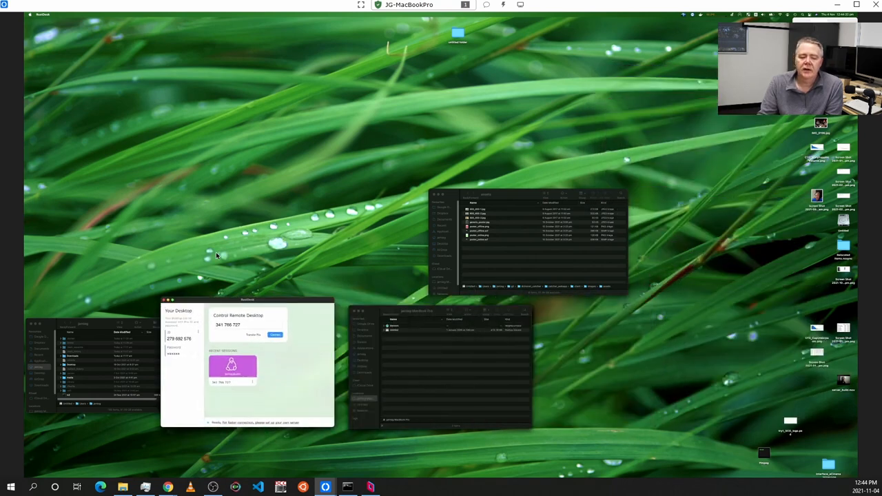
# - Drag the Mac's RustDesk window to the upper left, then back toward the centre
pyautogui.moveTo(247, 299); pyautogui.dragTo(167, 54)
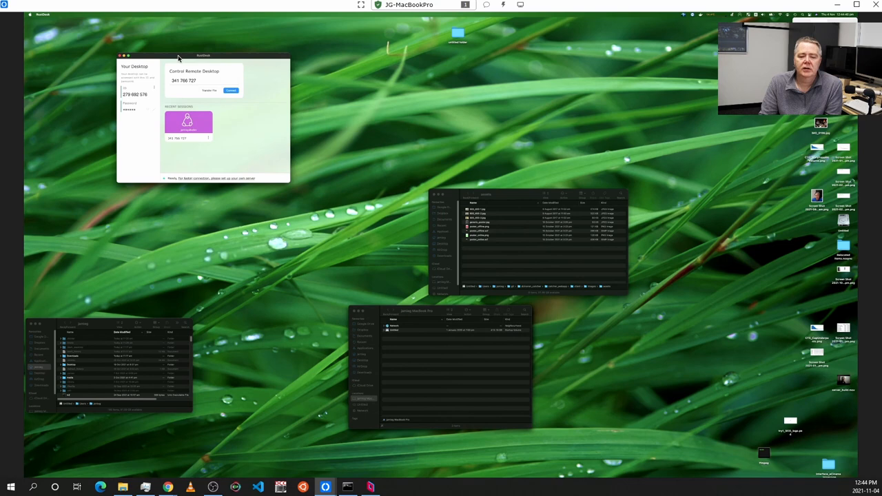
pyautogui.moveTo(548, 89)
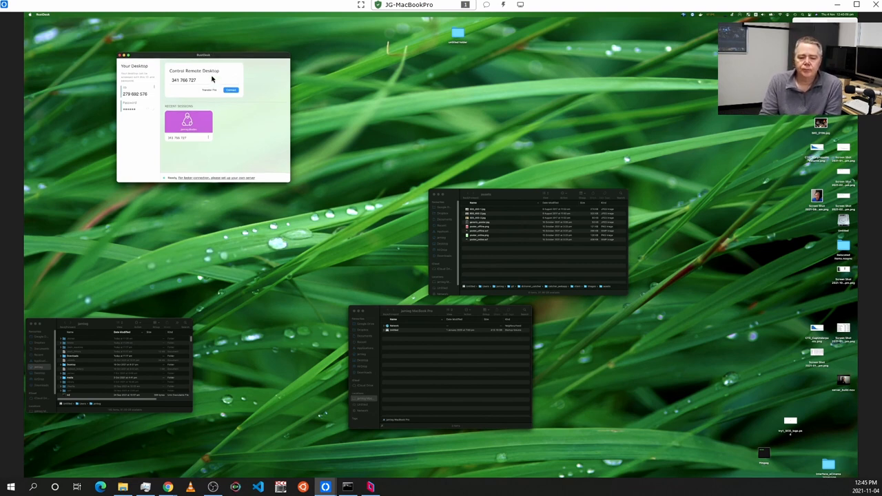
pyautogui.moveTo(203, 55); pyautogui.dragTo(241, 93)
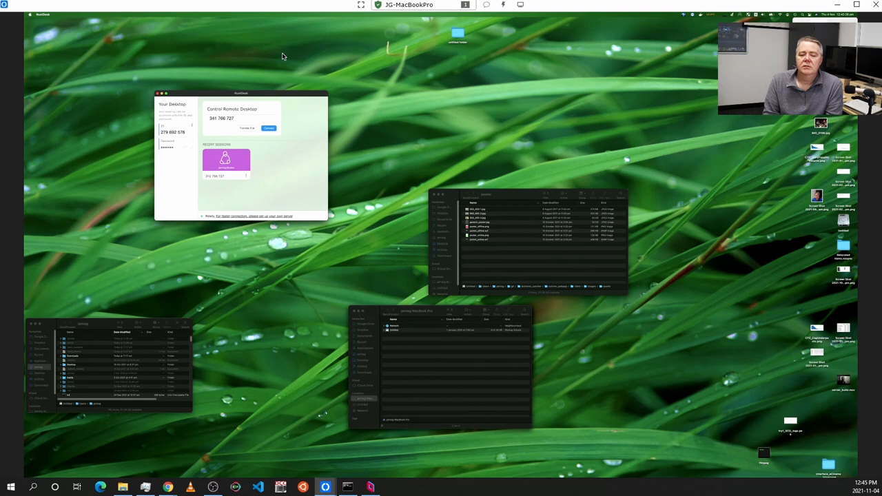
pyautogui.moveTo(196, 96)
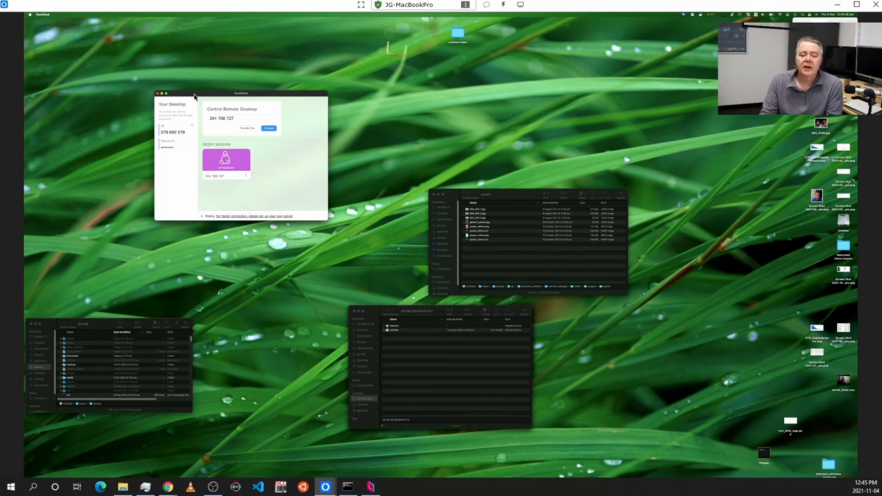
pyautogui.moveTo(585, 64)
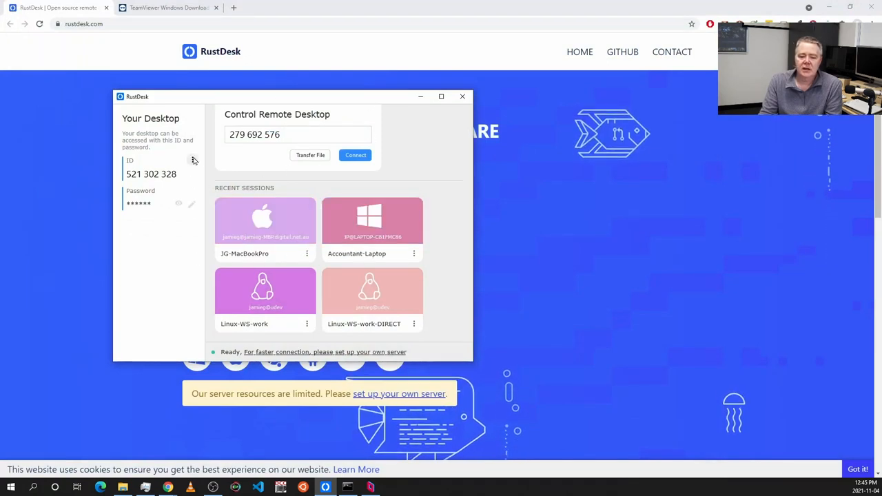
# - Look over 'Enable service' and 'Enable direct IP access' in the ID ⋮ menu, then dismiss it
pyautogui.click(193, 160)
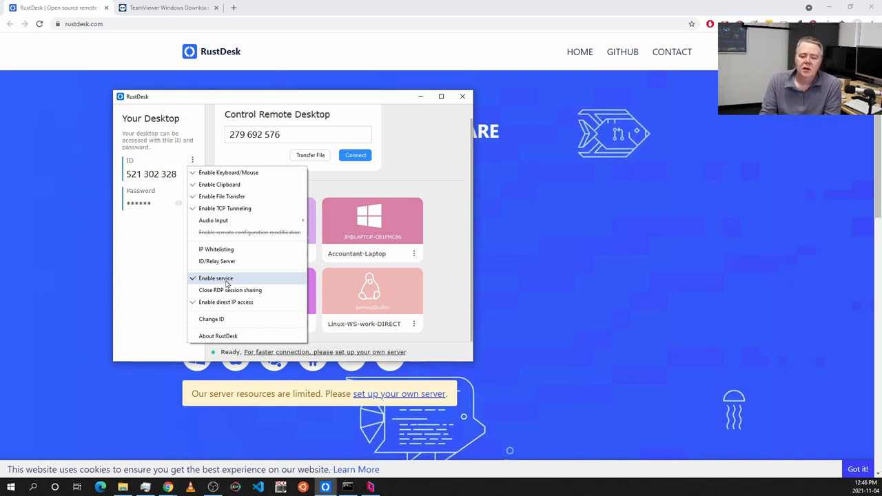
pyautogui.moveTo(225, 302)
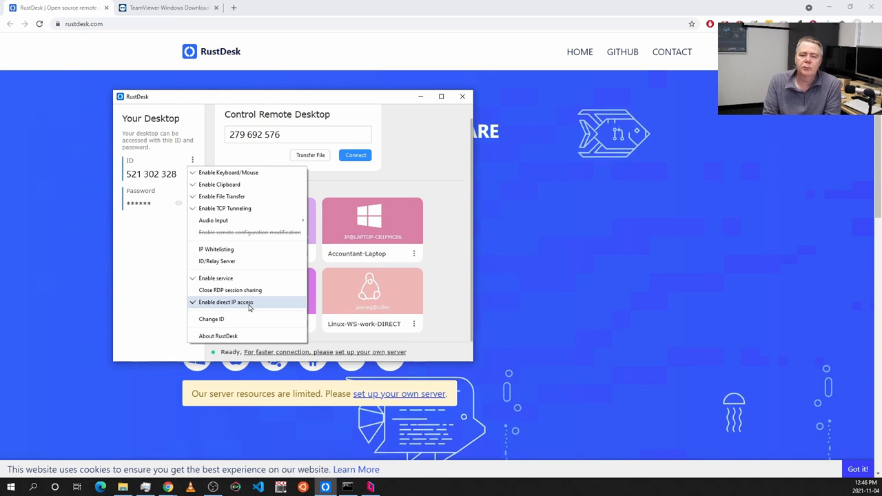
pyautogui.click(298, 133)
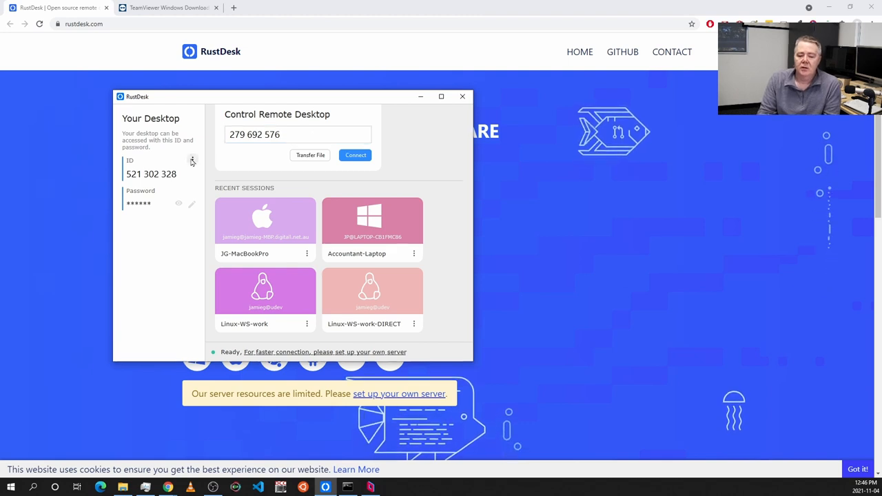
# - Reopen the ID ⋮ menu to review IP Whitelisting and ID/Relay Server
pyautogui.click(193, 161)
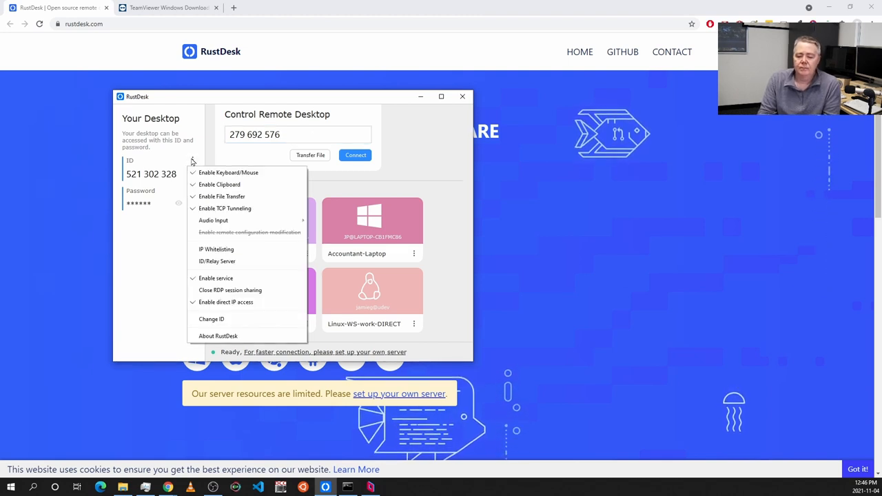
pyautogui.moveTo(249, 232)
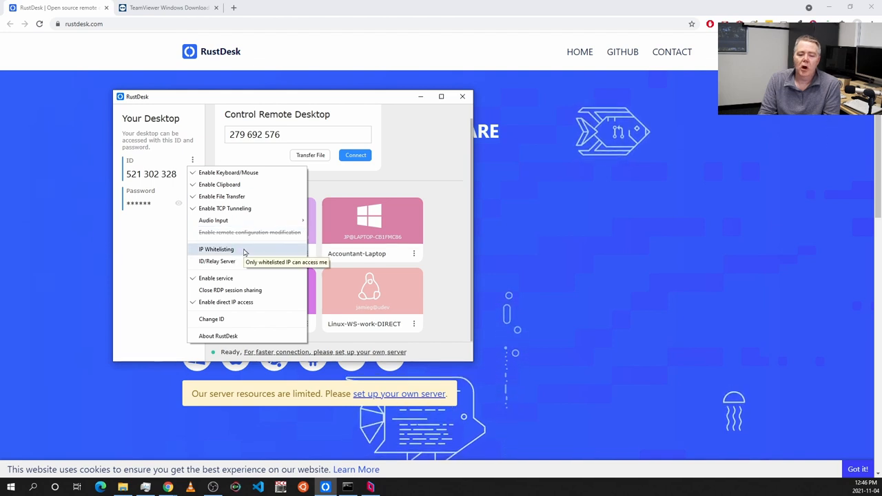
pyautogui.moveTo(243, 261)
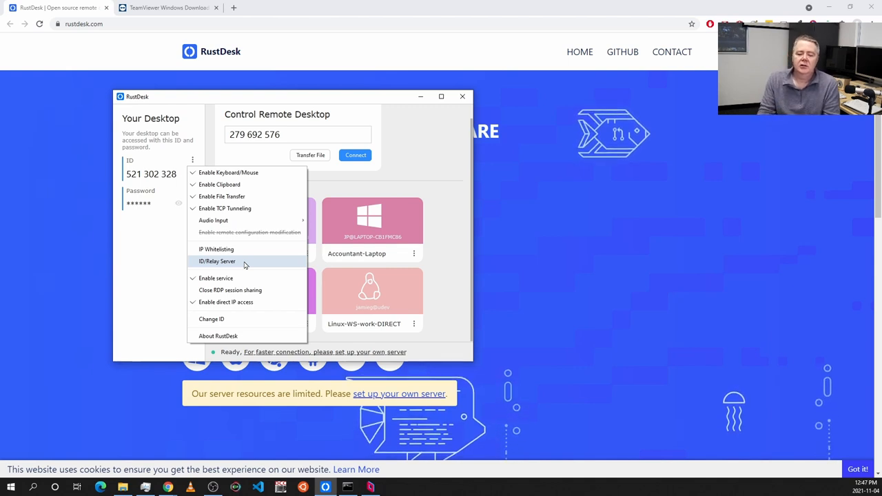
pyautogui.moveTo(61, 263)
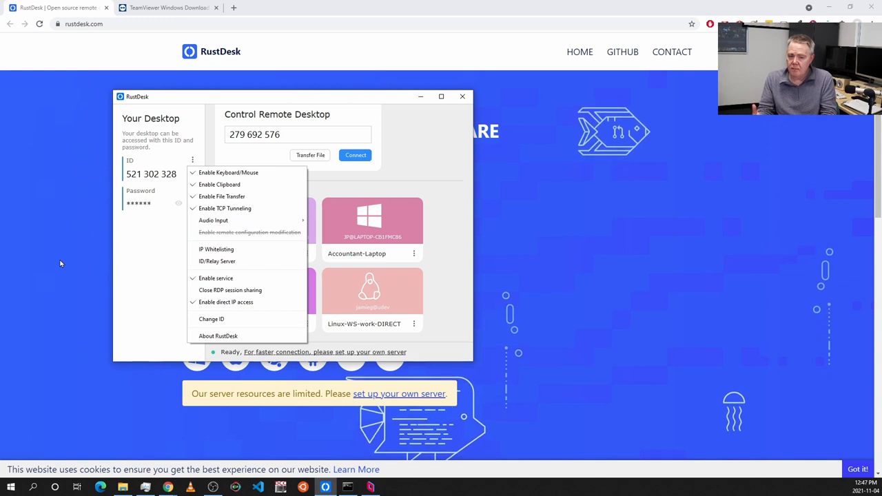
pyautogui.moveTo(129, 270)
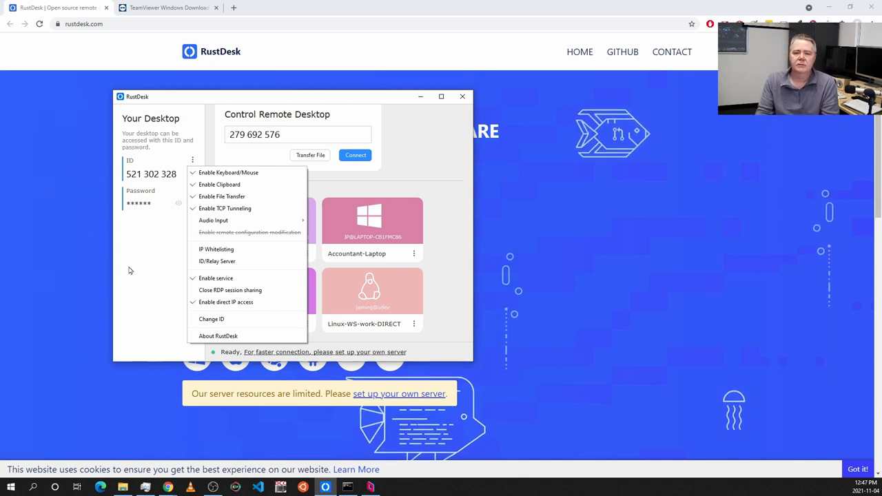
pyautogui.moveTo(378, 102)
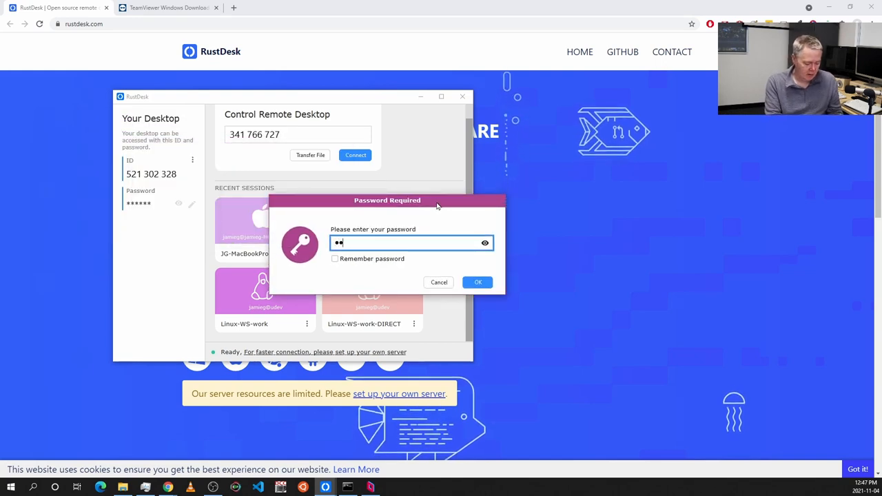
pyautogui.write('password')
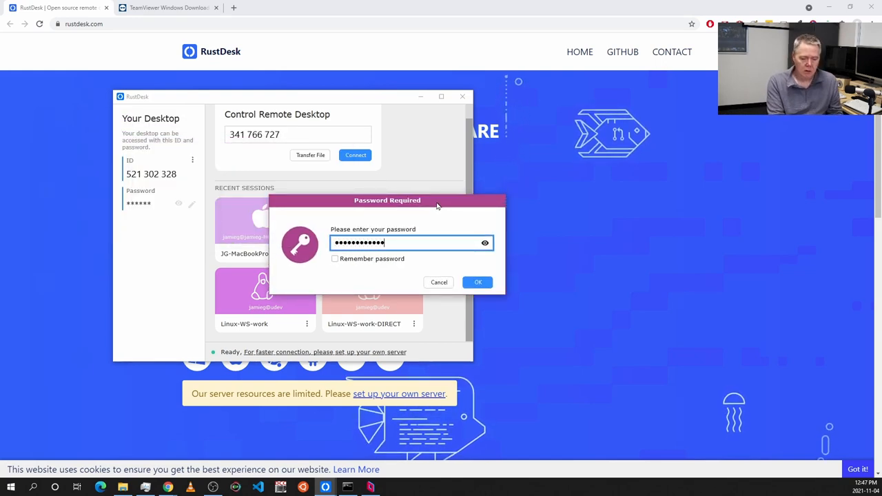
pyautogui.click(477, 281)
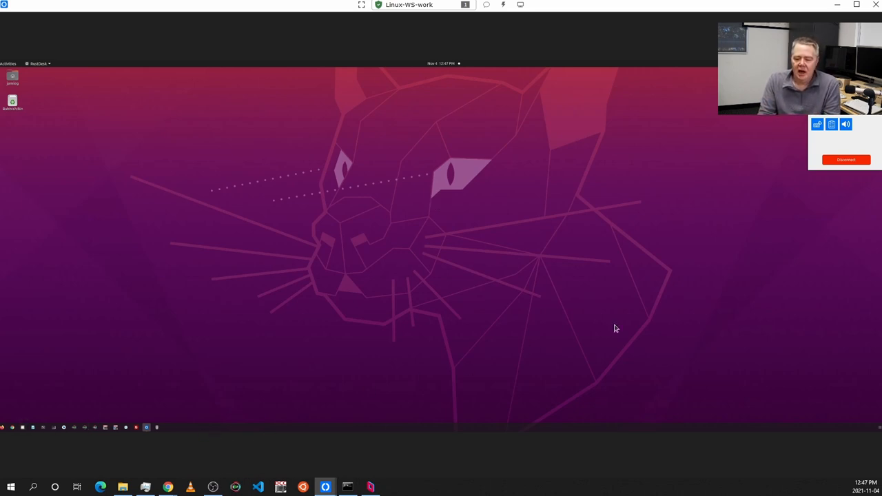
pyautogui.moveTo(215, 354)
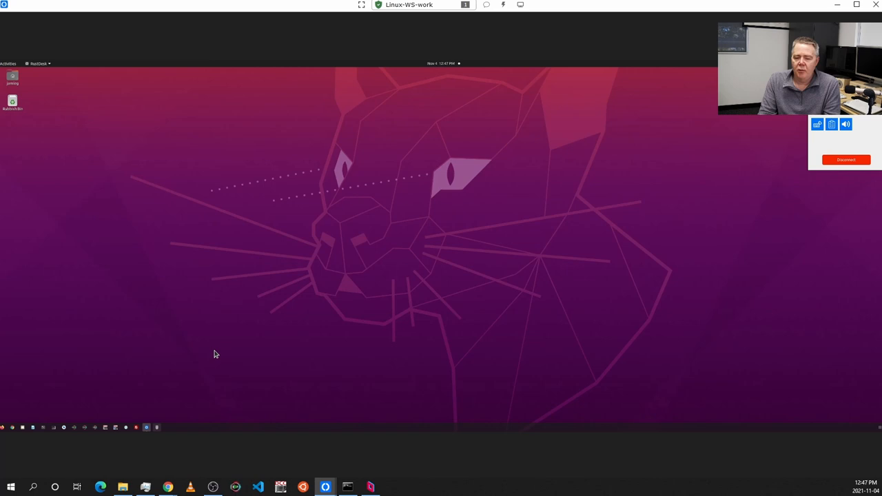
pyautogui.moveTo(223, 343)
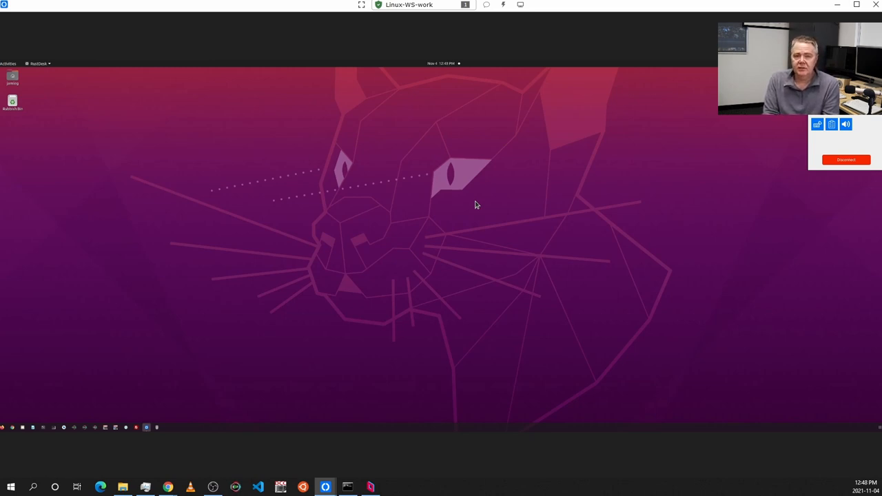
pyautogui.moveTo(493, 169)
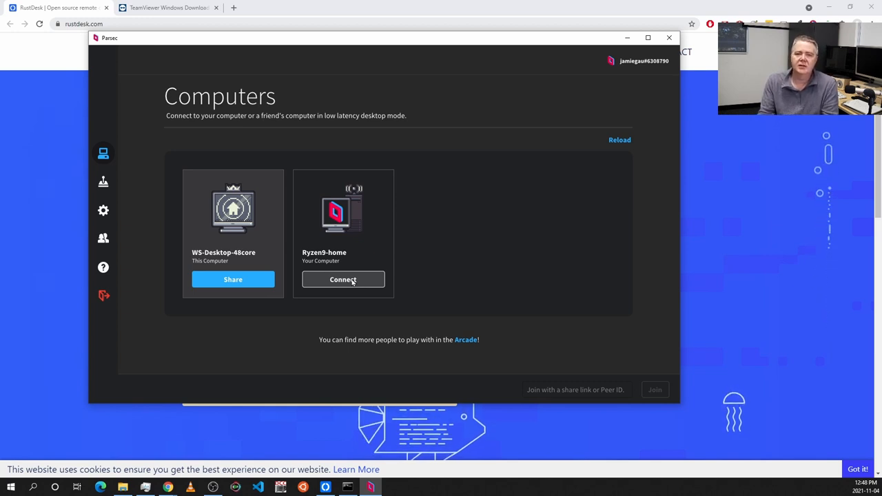
# - Connect to Ryzen9-home from the Parsec Computers page
pyautogui.click(343, 279)
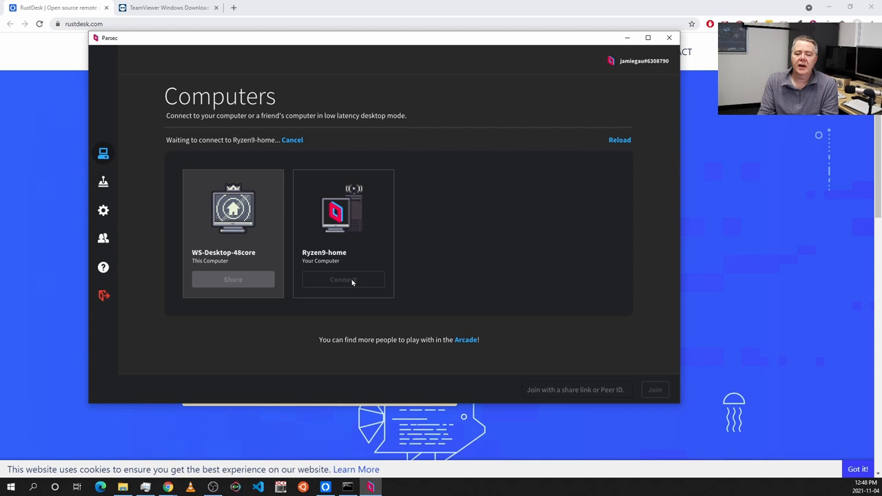
pyautogui.click(343, 279)
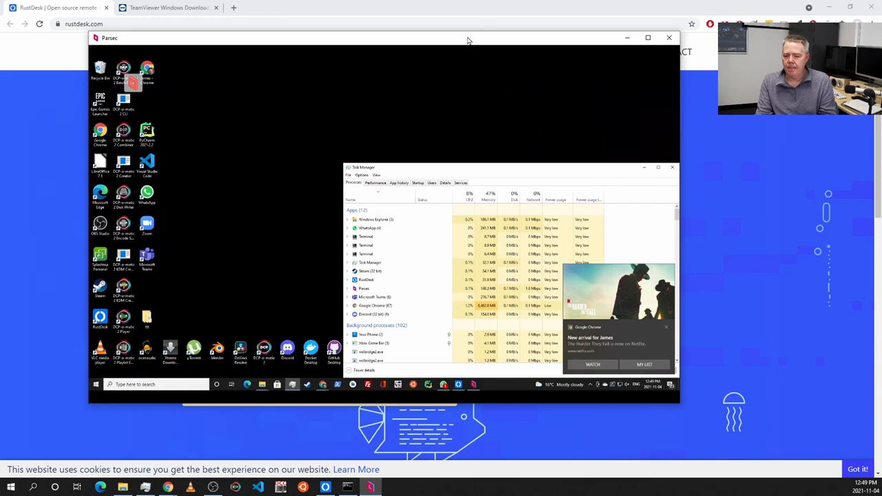